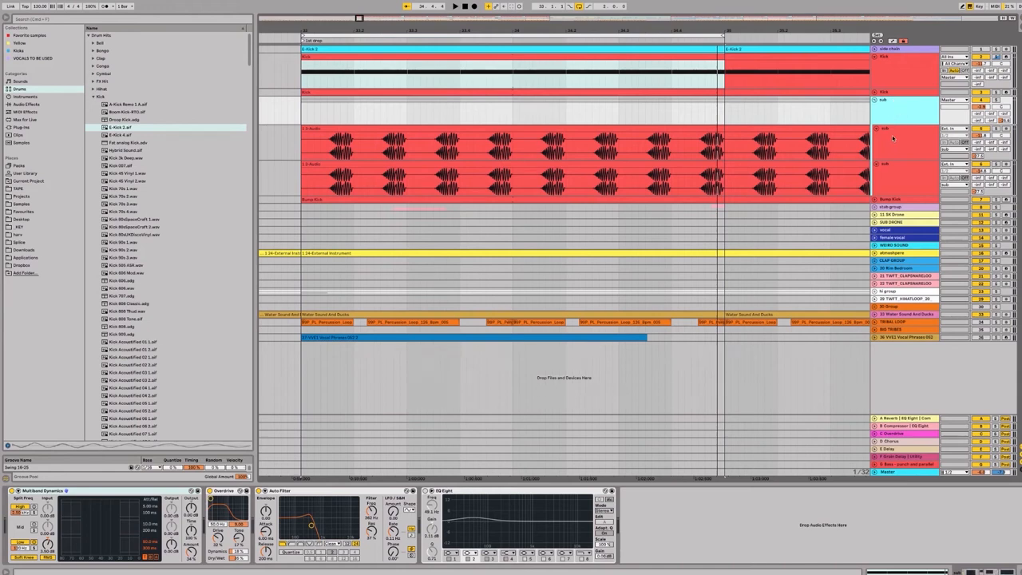
Step: Insert an empty audio track next to the kick tracks for the resampled kick
click(884, 93)
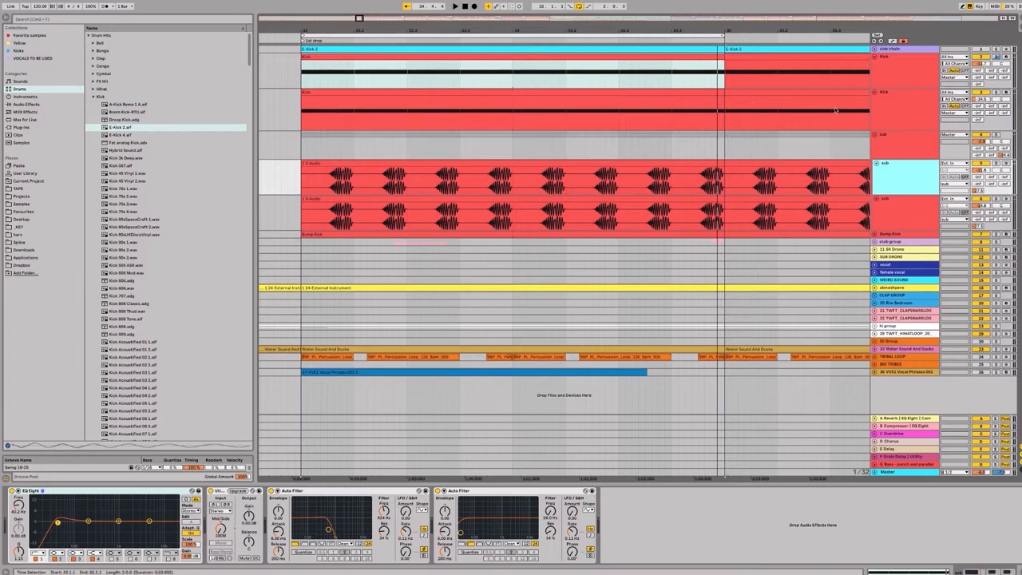
mouse_move(831, 112)
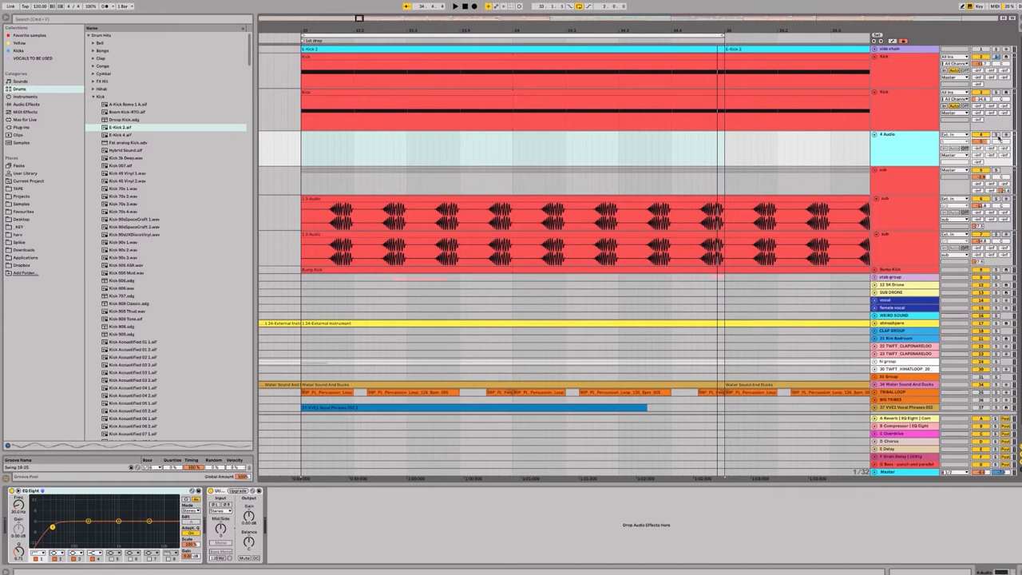
mouse_move(910, 106)
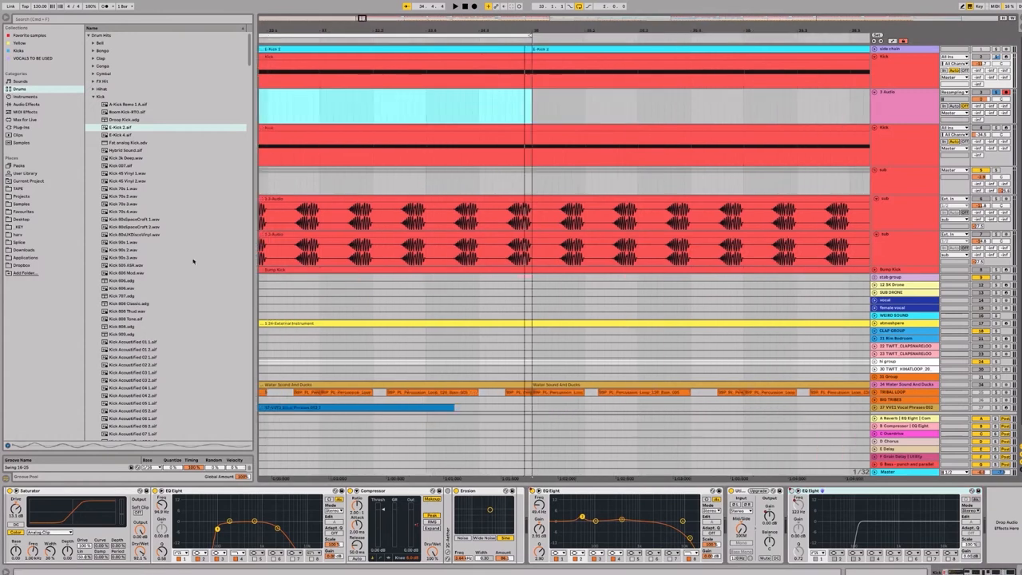
Step: Show the Audio Effects library and expand a device folder for the kick chain
click(25, 104)
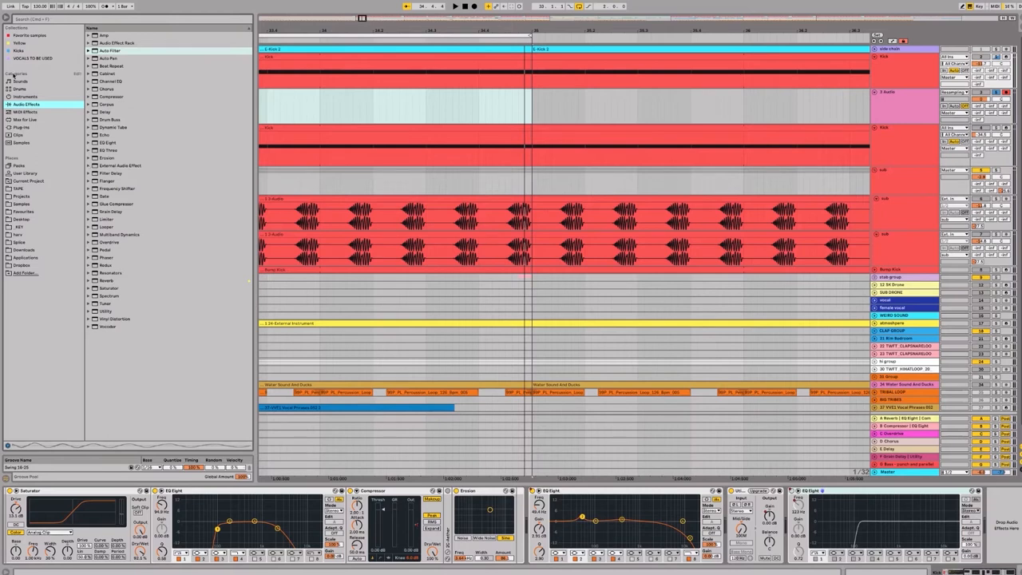
click(25, 118)
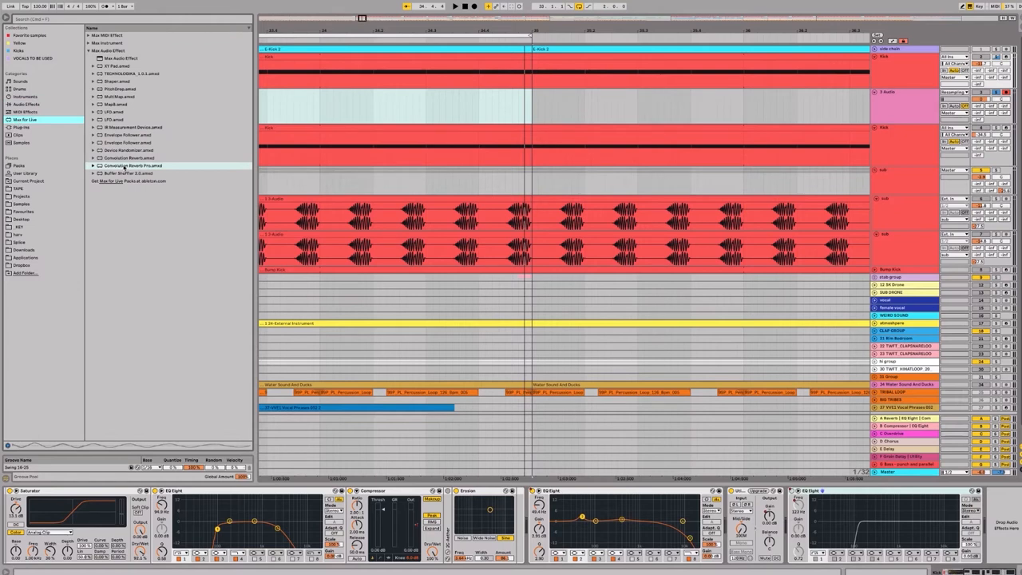
click(131, 165)
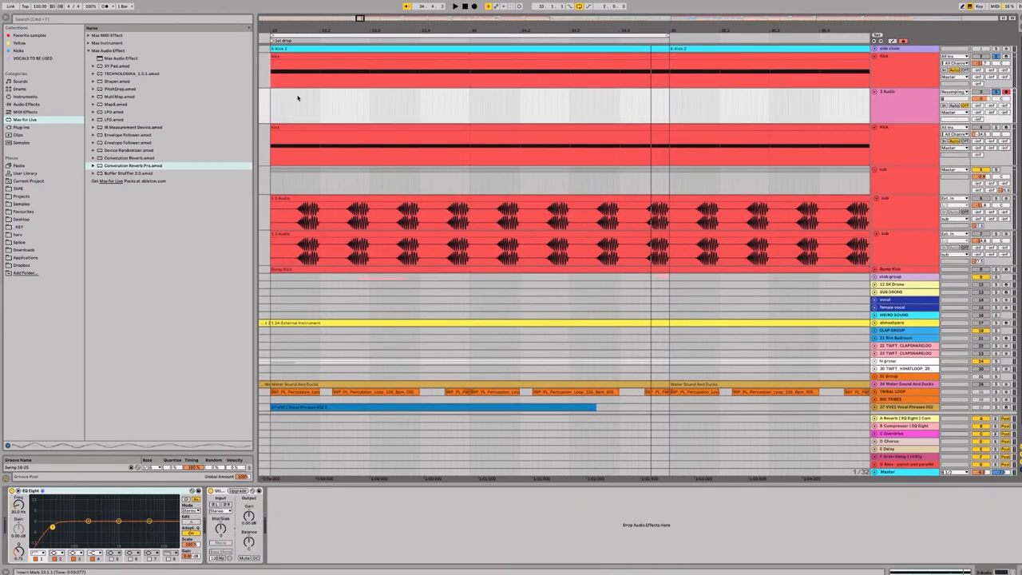
Step: Record the reverb-tail kick as a new clip, then return to the audio effects list
click(472, 6)
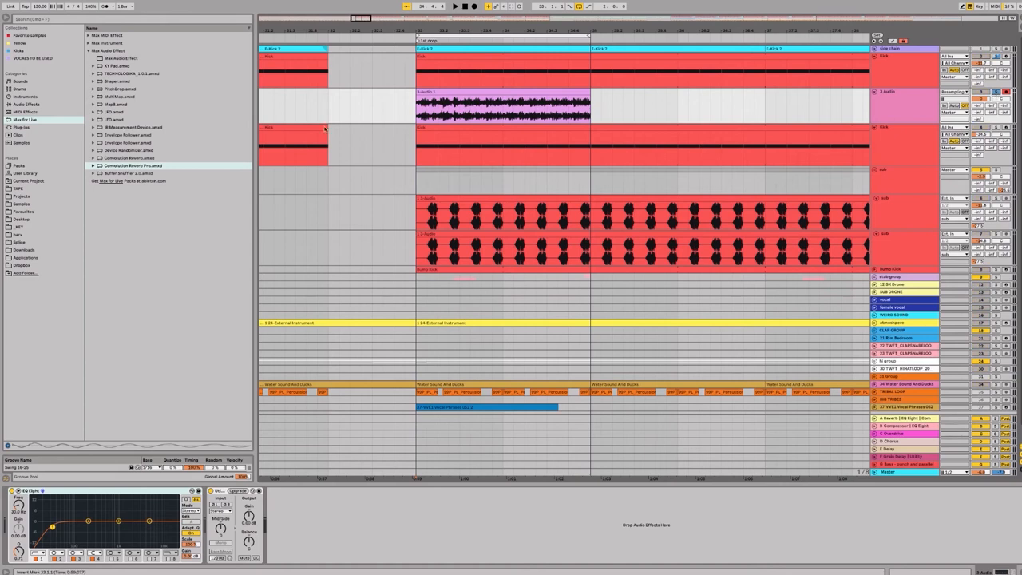
mouse_move(324, 127)
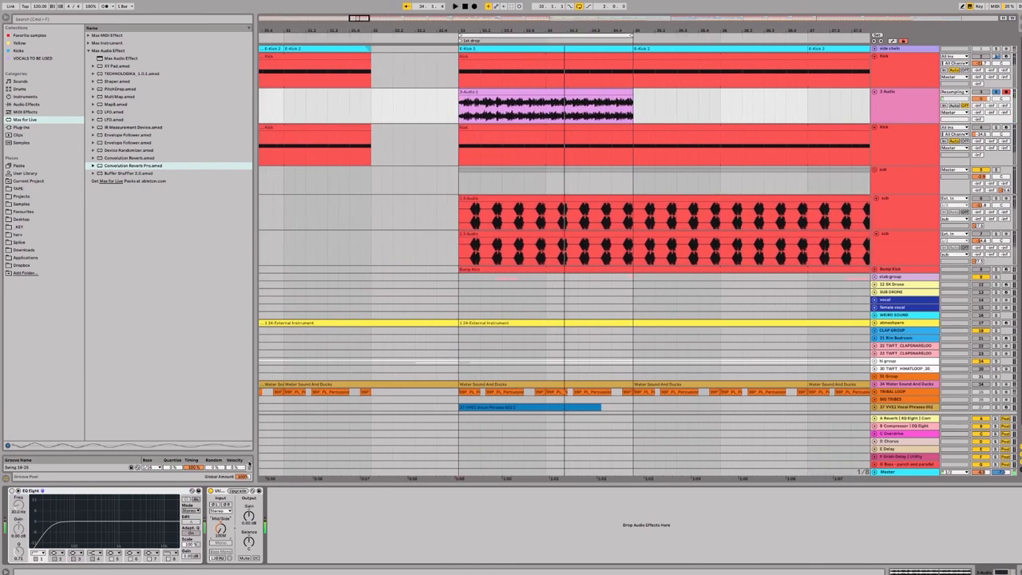
click(25, 104)
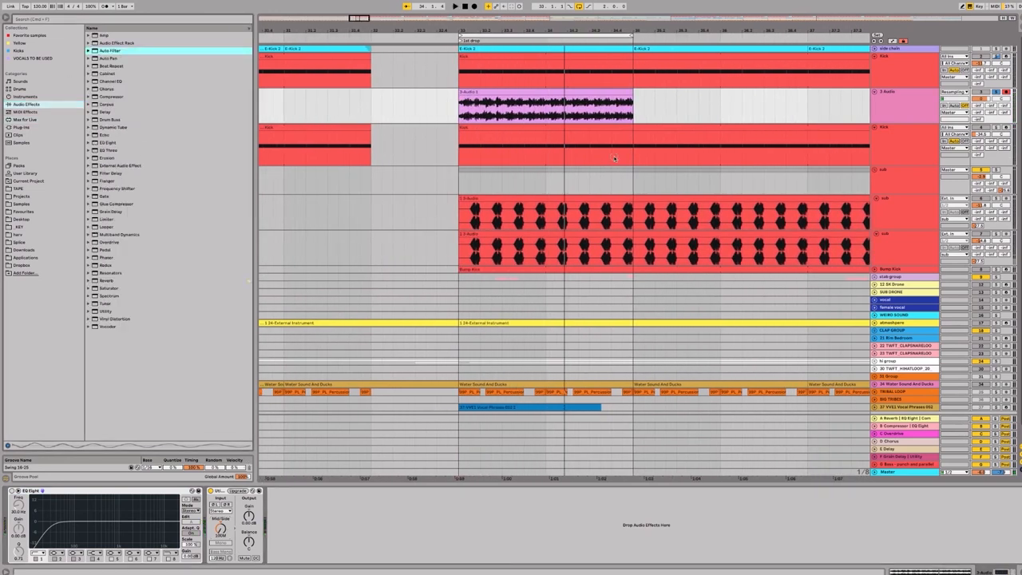